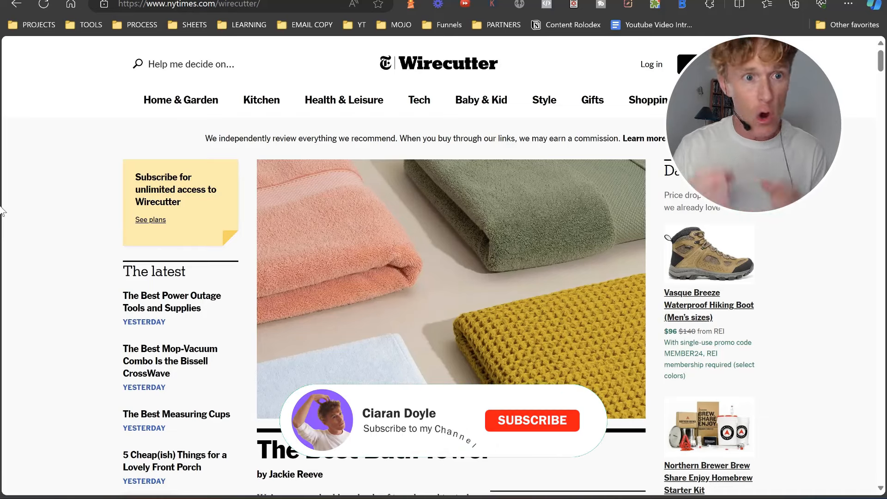
# Scroll the Wirecutter homepage down to the Electronics section with the iPhone 15 case article.
pyautogui.click(531, 421)
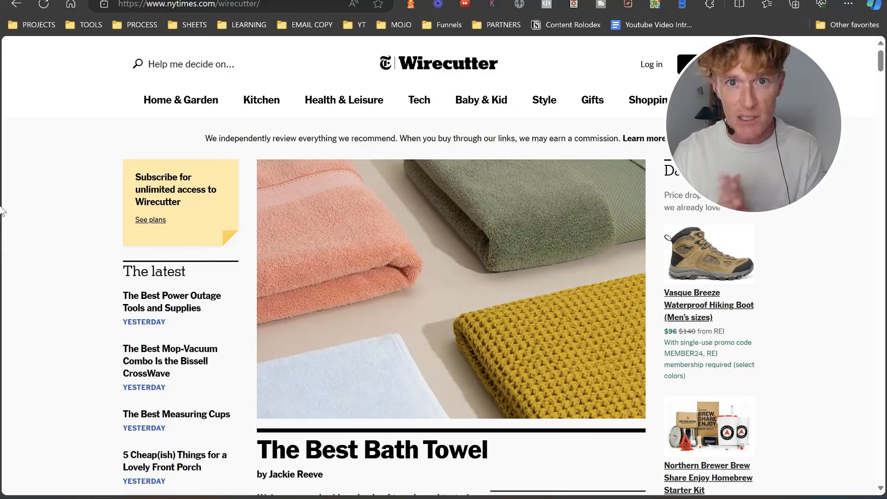
pyautogui.scroll(-3)
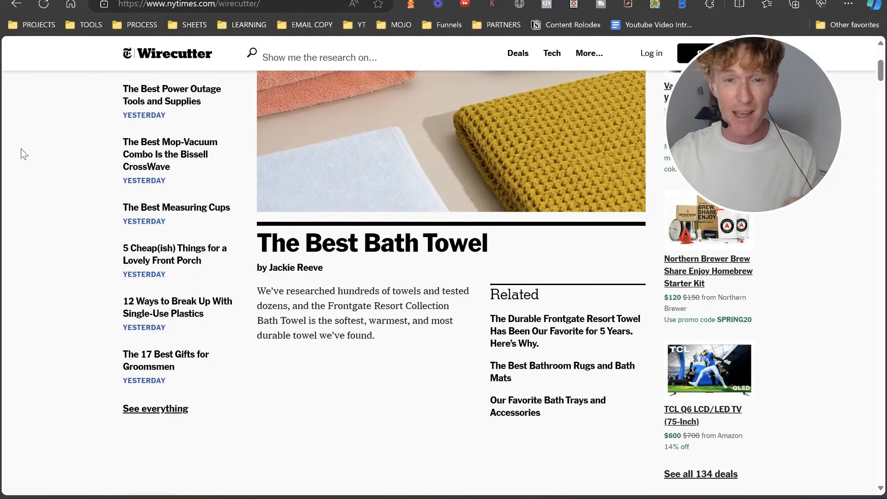
pyautogui.scroll(-3)
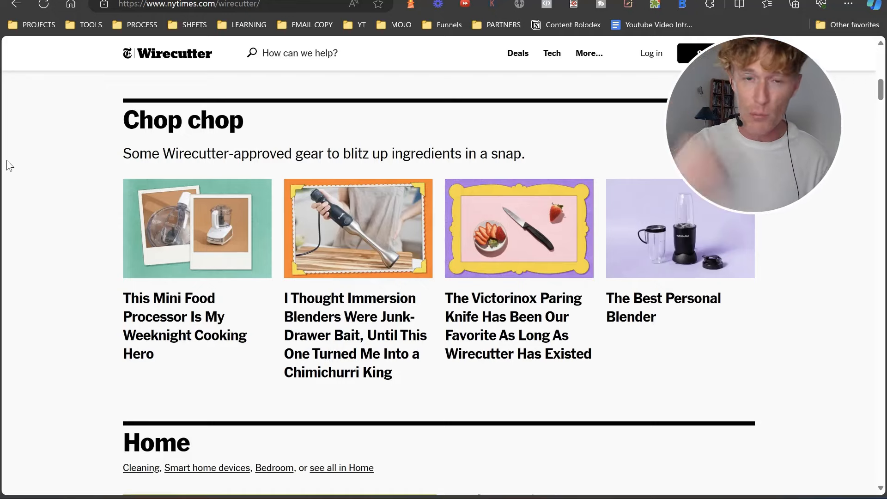
pyautogui.scroll(-3)
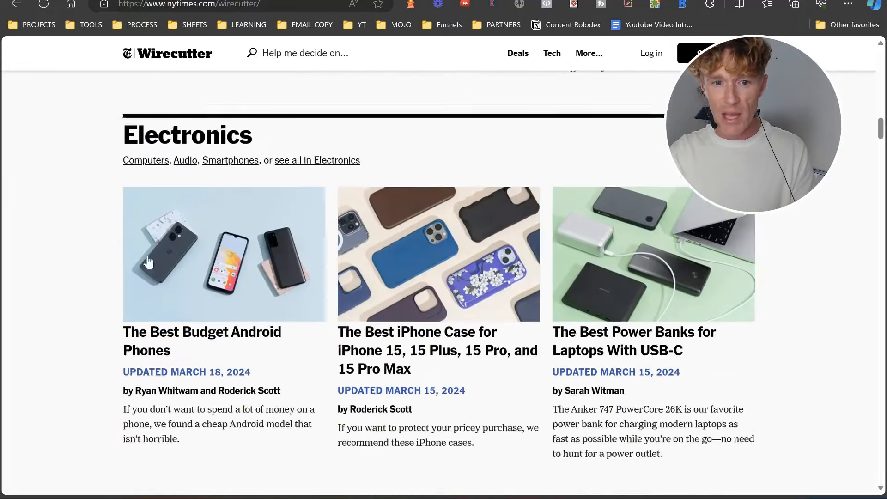
# Select the review's headline and scroll past the hero image to the intro about testing 60 options.
pyautogui.scroll(-3)
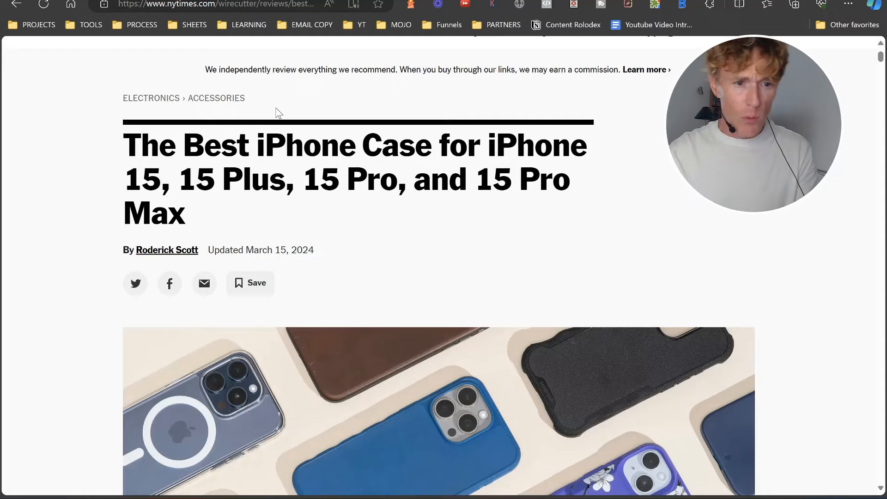
pyautogui.moveTo(127, 173)
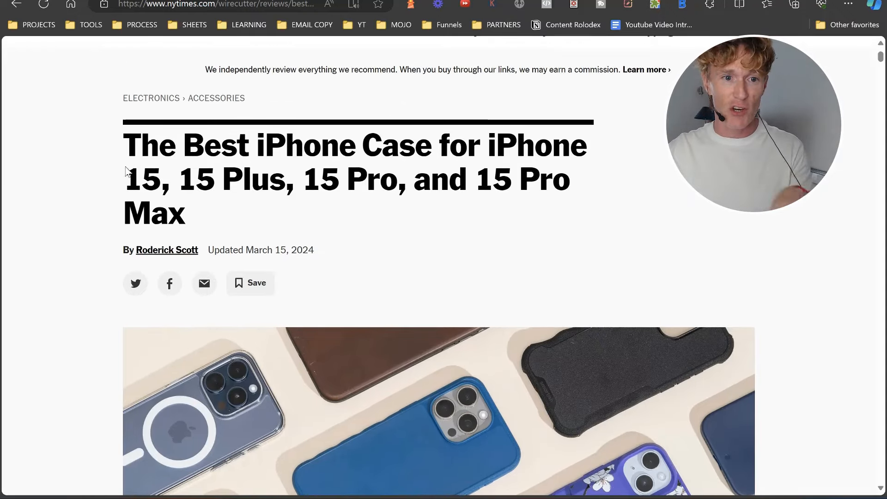
pyautogui.moveTo(124, 145); pyautogui.dragTo(384, 190)
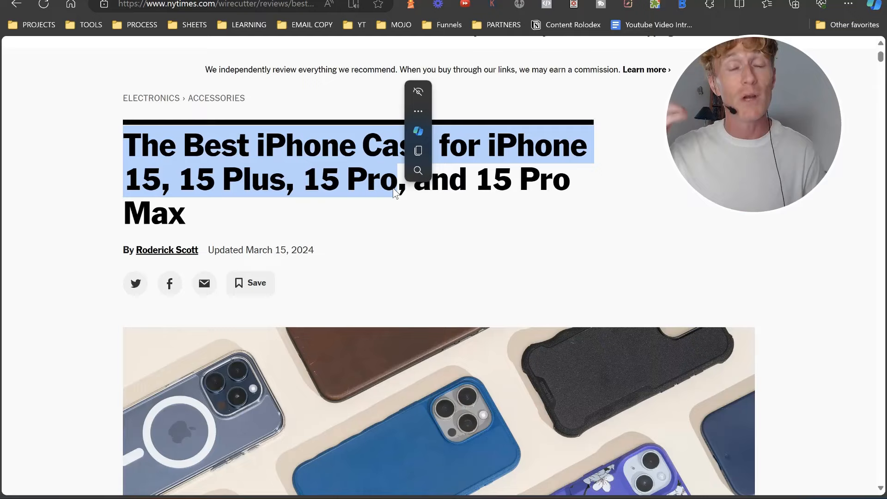
pyautogui.scroll(-3)
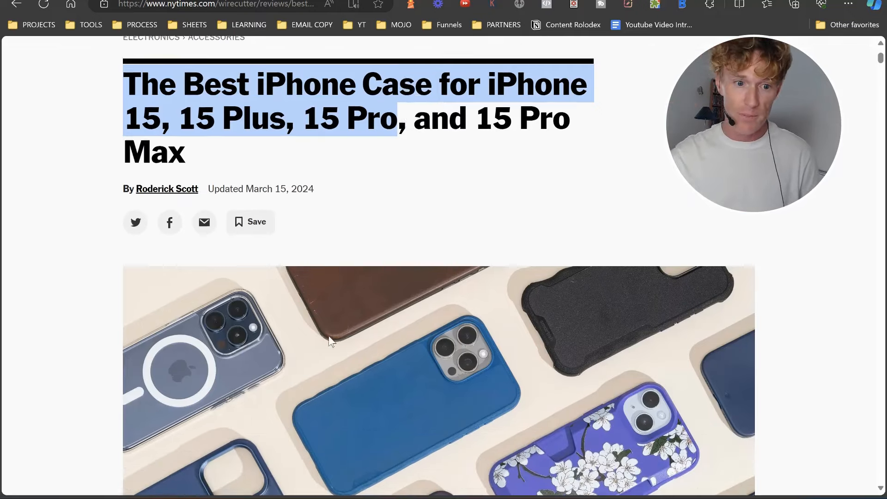
pyautogui.scroll(-3)
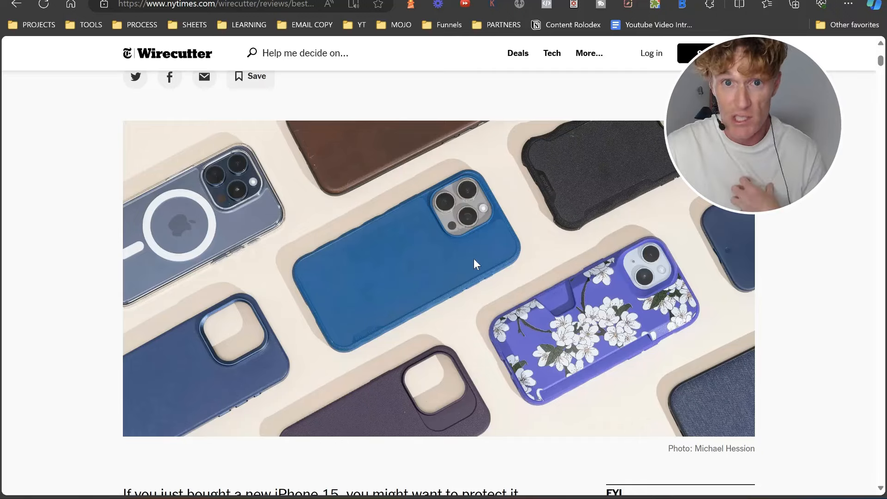
pyautogui.scroll(-3)
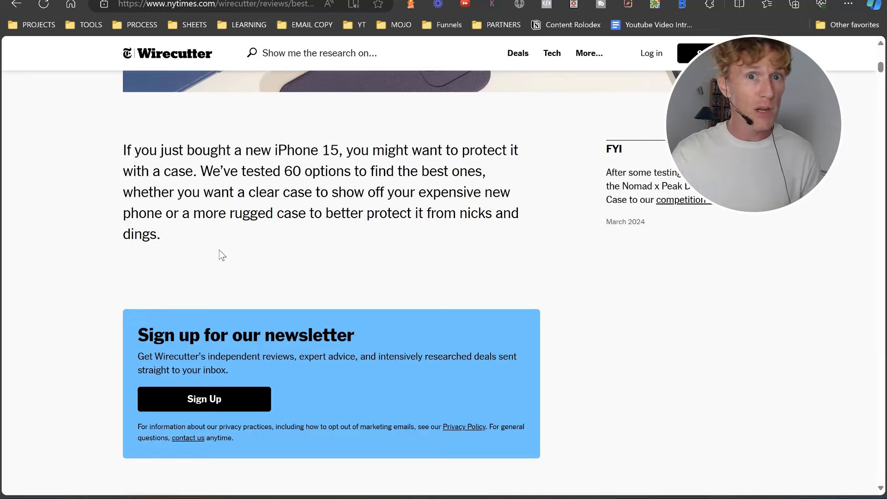
# Scroll to 'The research' list of seven case picks, Smartish Gripmunk through Peak Design Everyday Case.
pyautogui.scroll(-3)
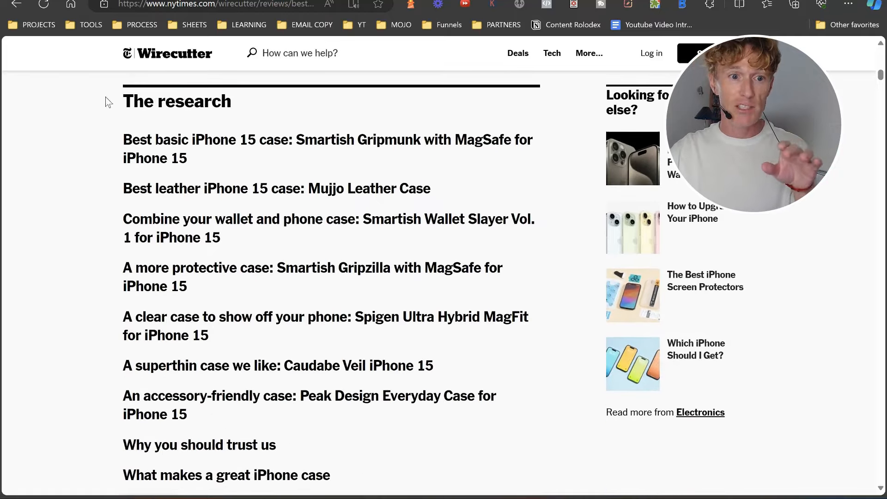
pyautogui.scroll(-3)
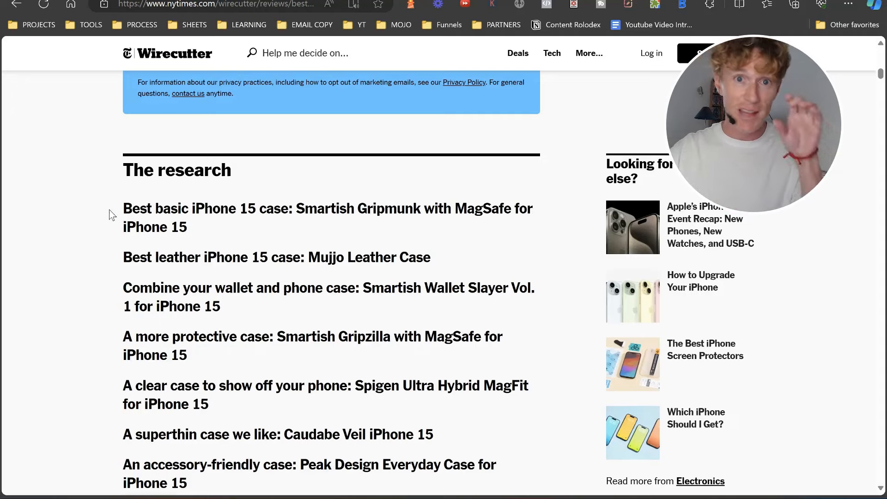
pyautogui.scroll(-3)
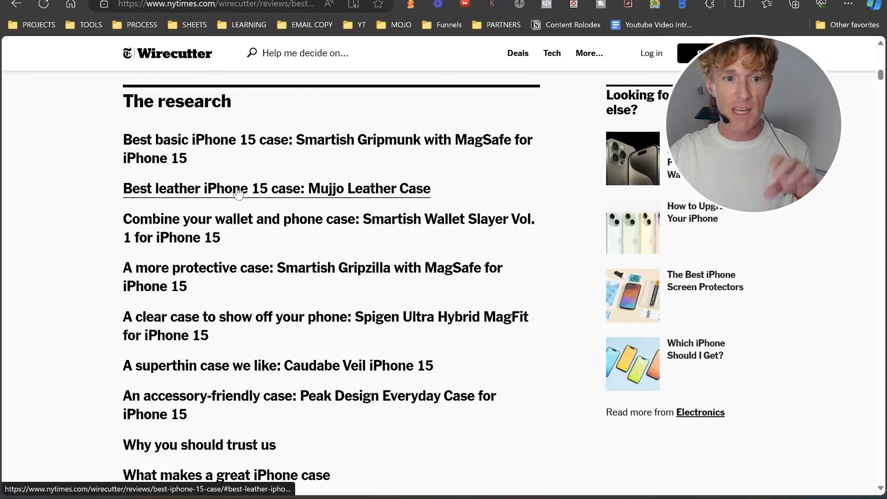
pyautogui.scroll(-3)
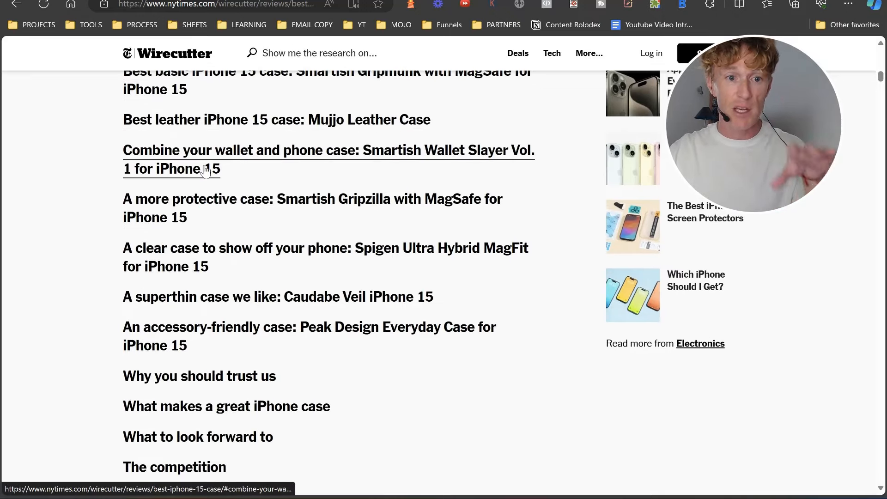
pyautogui.moveTo(205, 206)
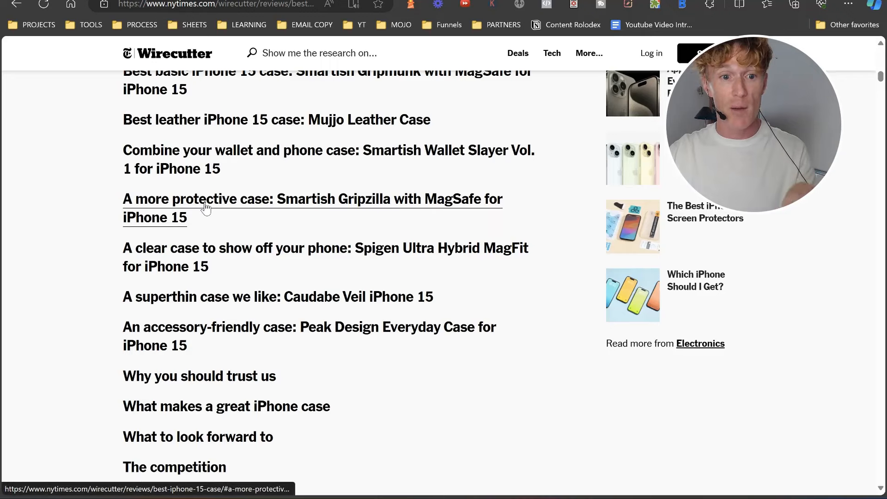
pyautogui.moveTo(211, 261)
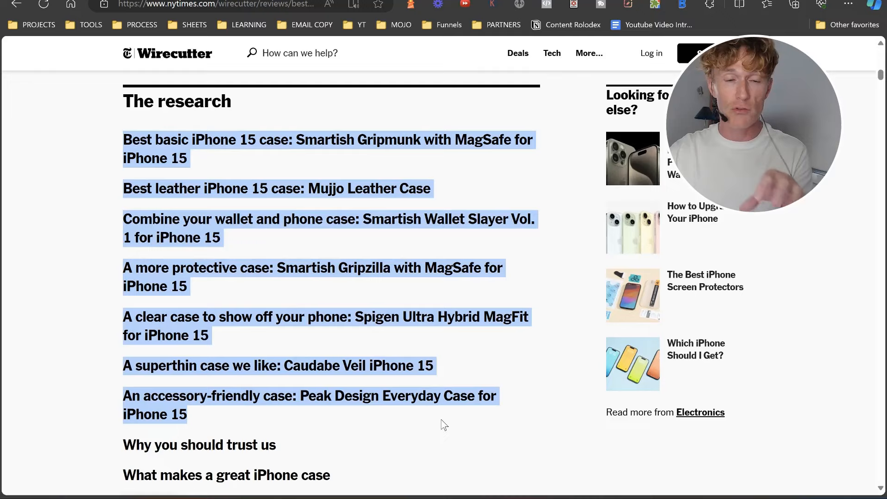
pyautogui.scroll(-3)
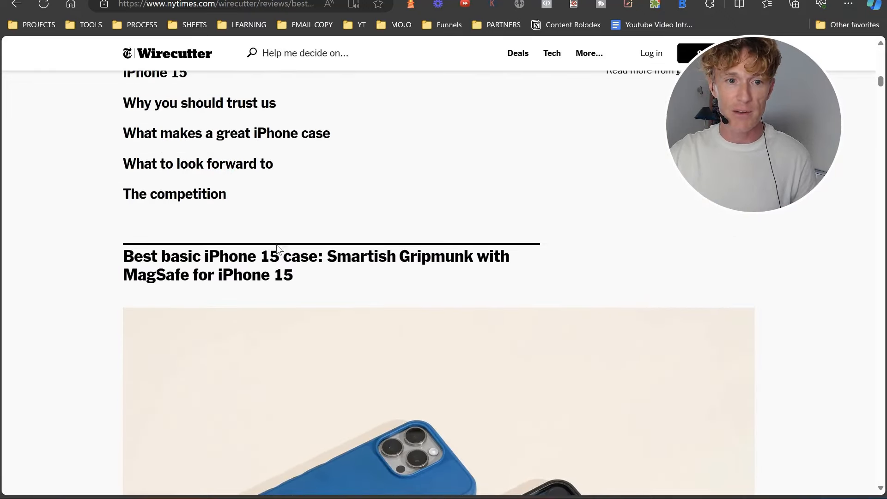
pyautogui.scroll(3)
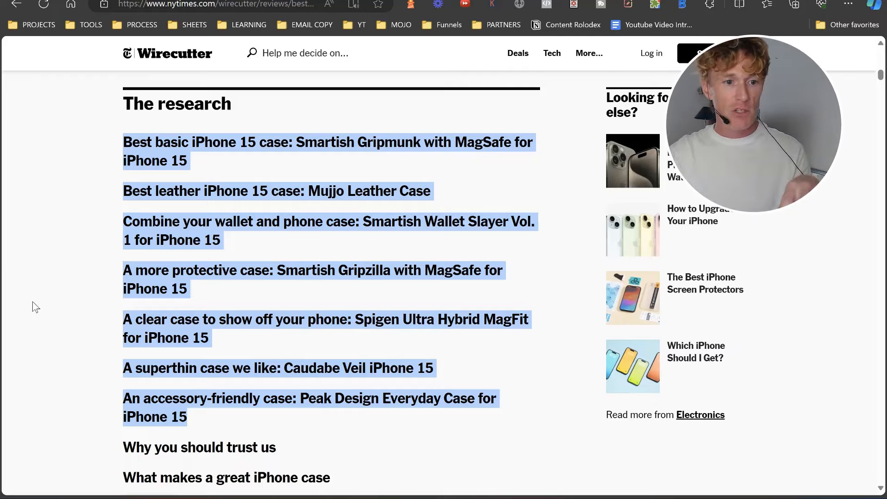
# Scroll down to the 'Why you should trust us' section on the writers' testing experience.
pyautogui.scroll(-3)
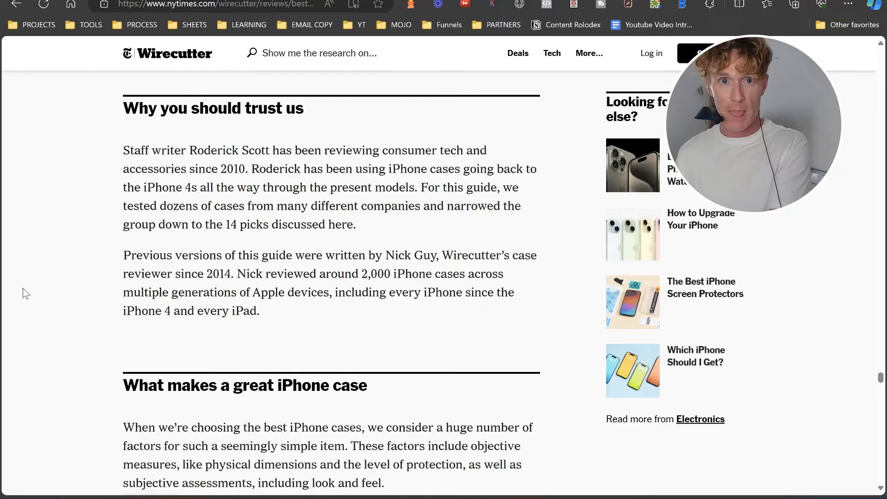
# Scroll through the criteria bullets (Drop protection, MagSafe) to the Mophie Juice Pack note.
pyautogui.scroll(-3)
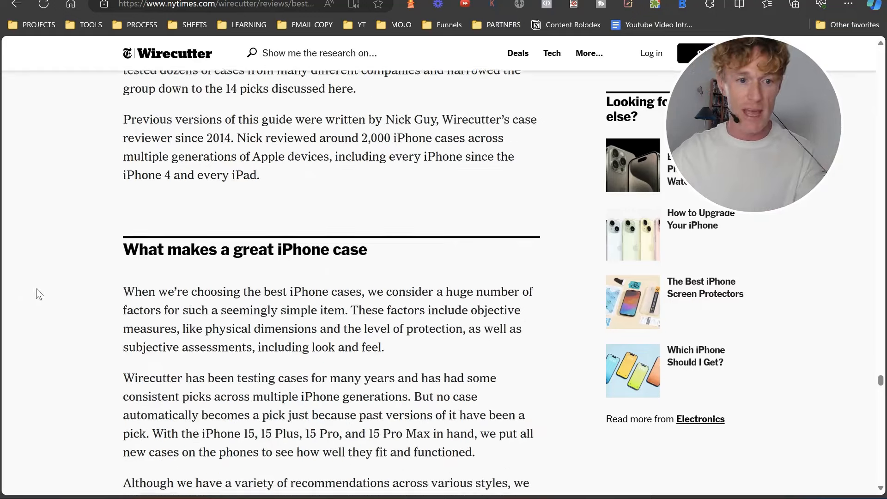
pyautogui.scroll(-3)
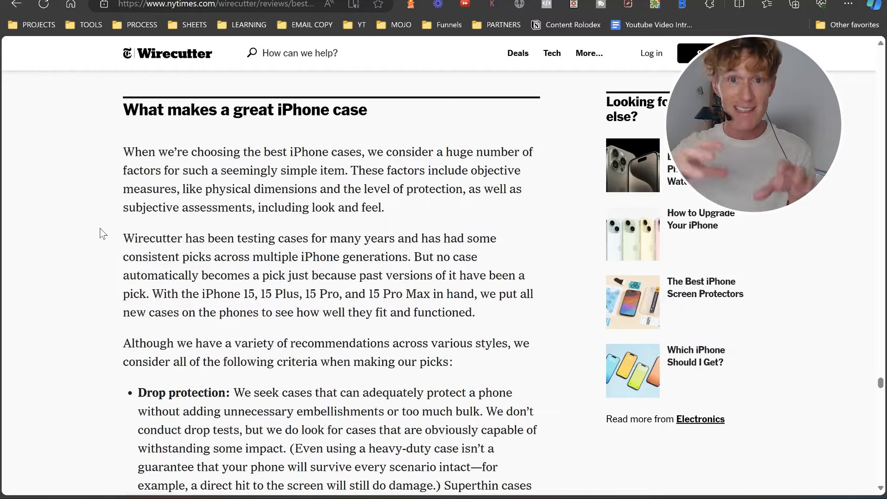
pyautogui.scroll(-3)
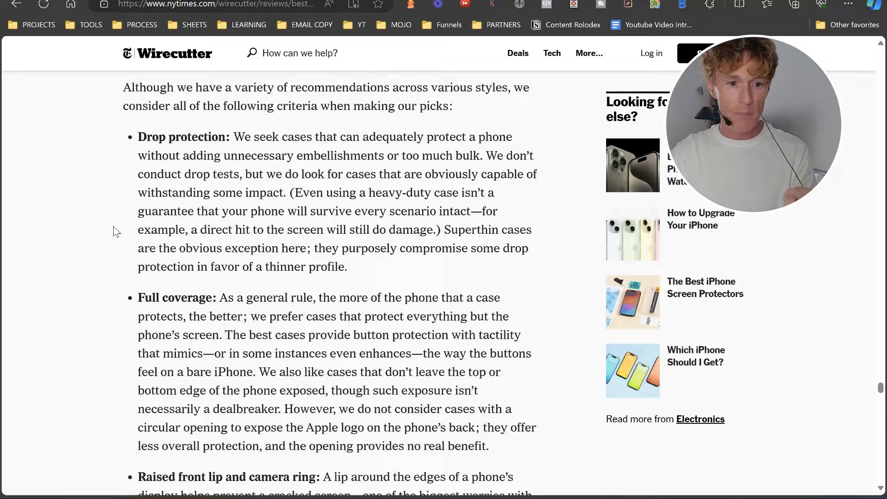
pyautogui.scroll(-3)
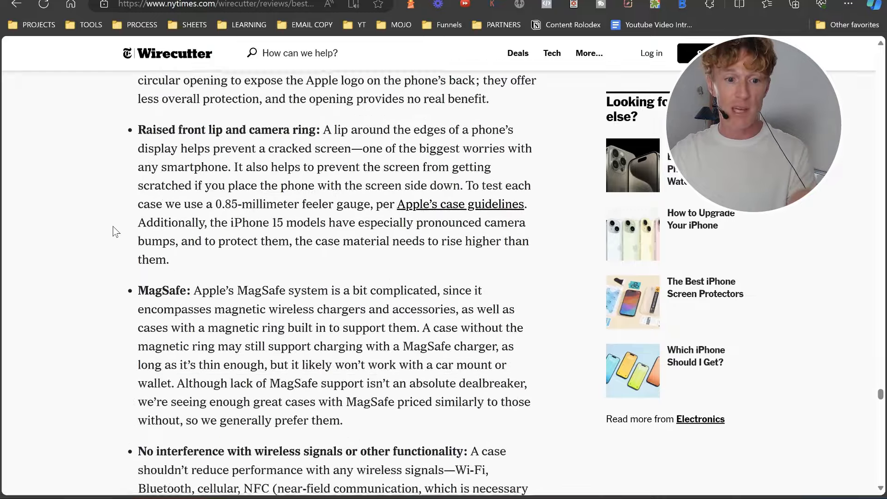
pyautogui.scroll(-3)
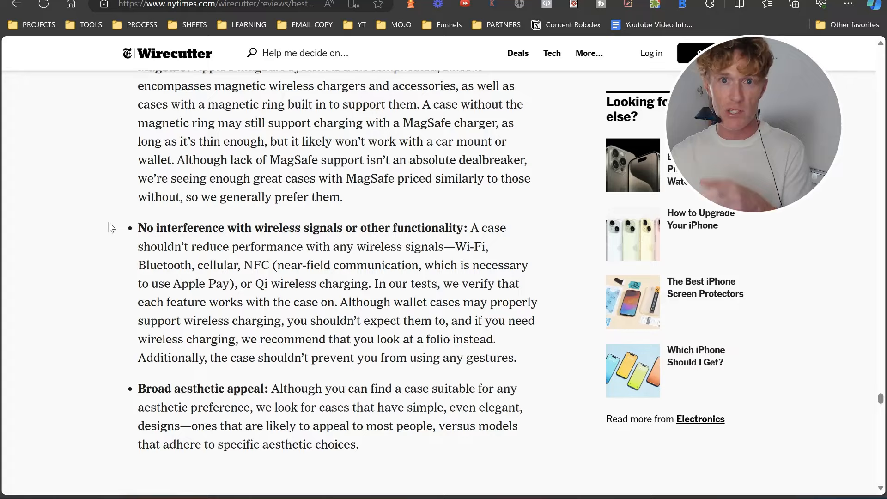
pyautogui.scroll(-3)
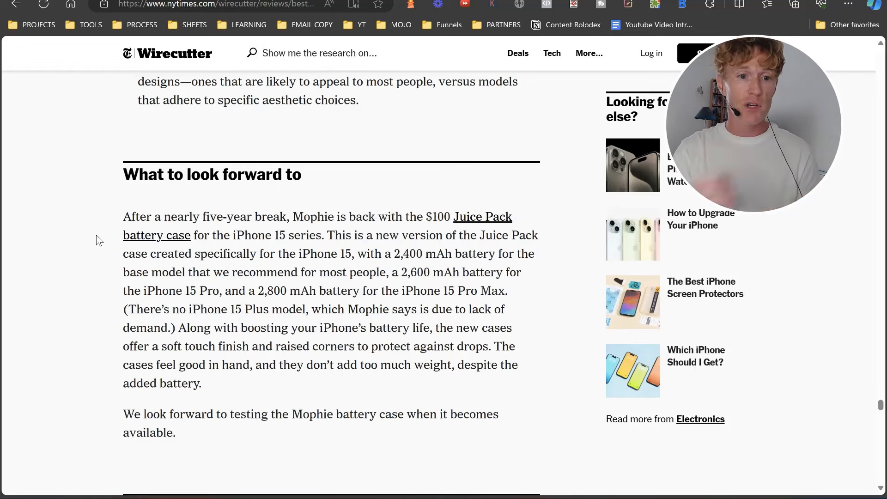
pyautogui.moveTo(463, 223)
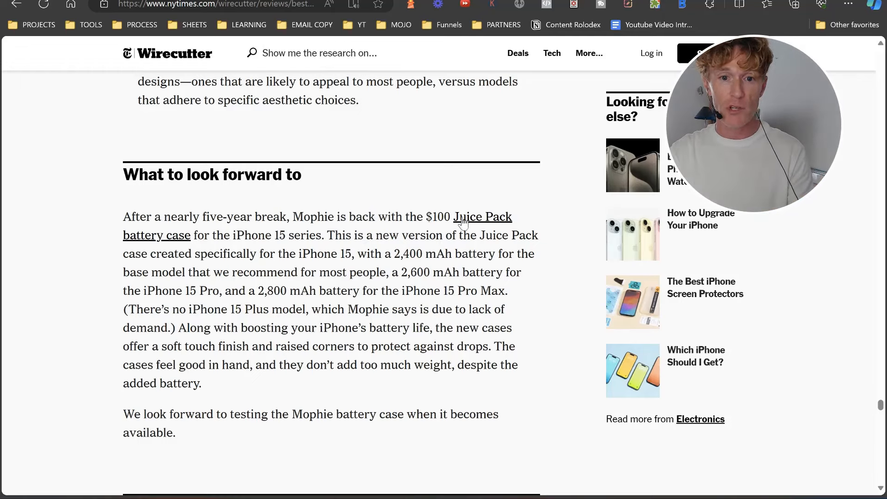
# Scroll through 'The competition' rundown of basic, leather and clear cases to the Peak Design pick.
pyautogui.scroll(-3)
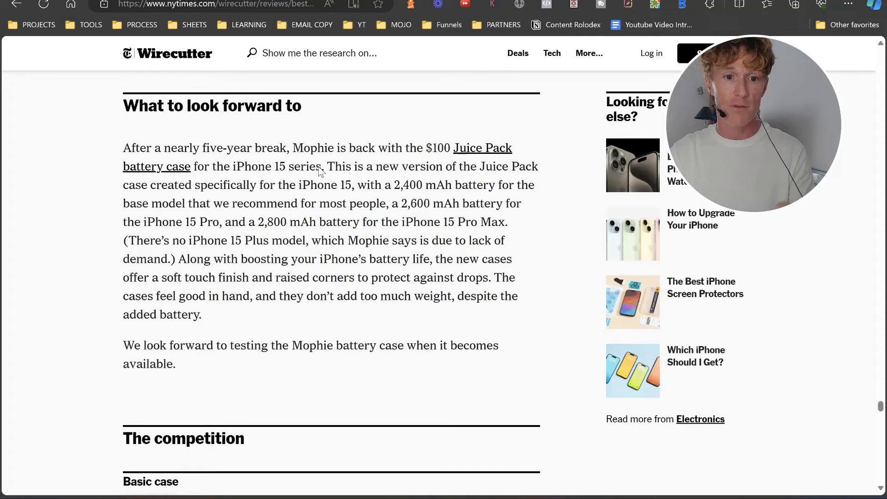
pyautogui.scroll(-3)
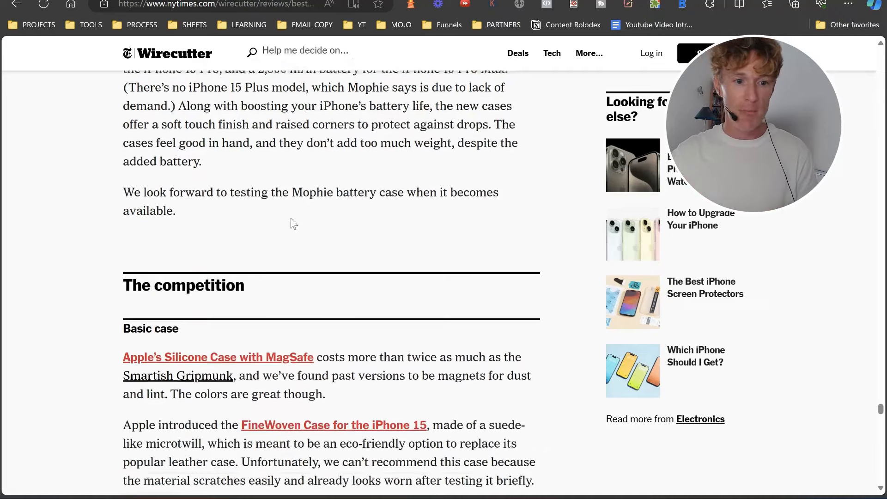
pyautogui.scroll(-3)
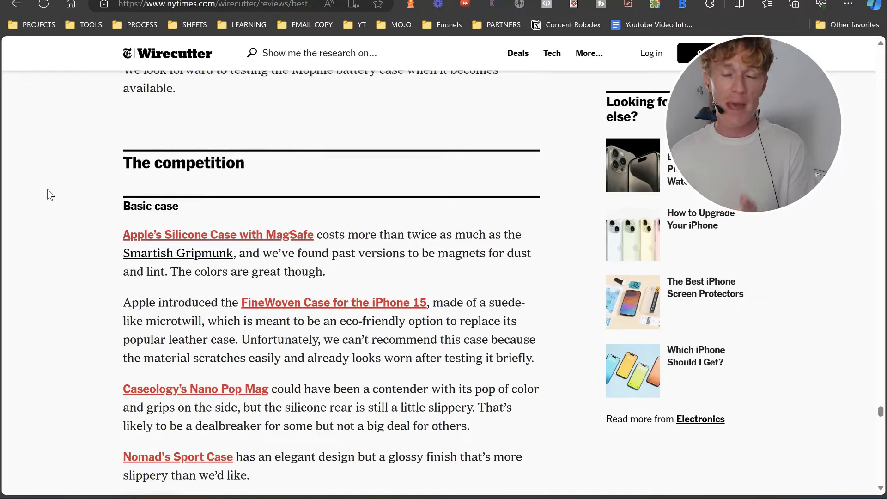
pyautogui.scroll(-3)
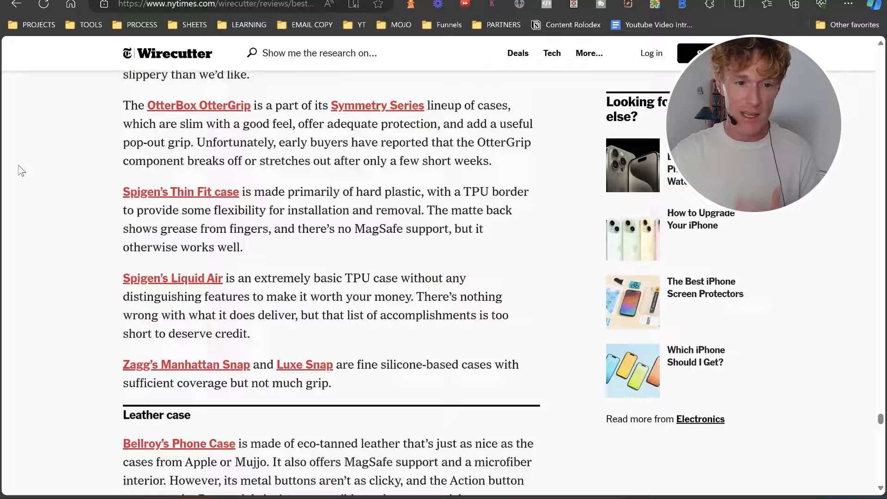
pyautogui.scroll(-3)
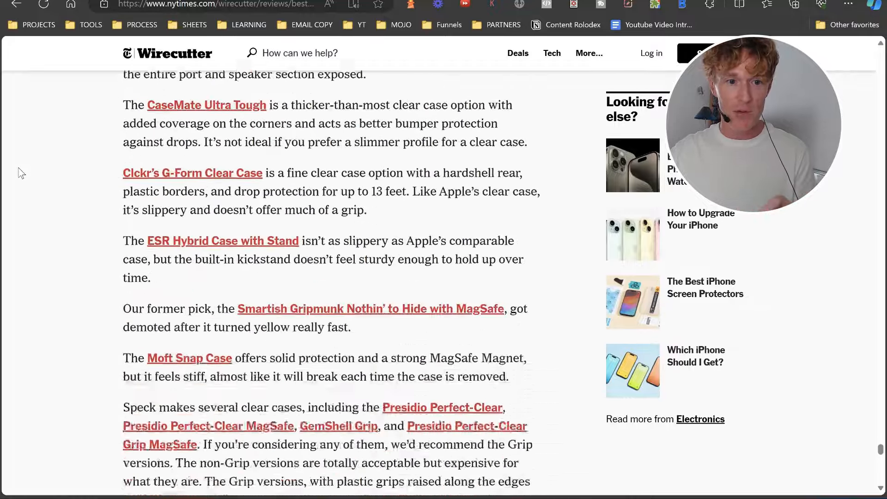
pyautogui.scroll(-3)
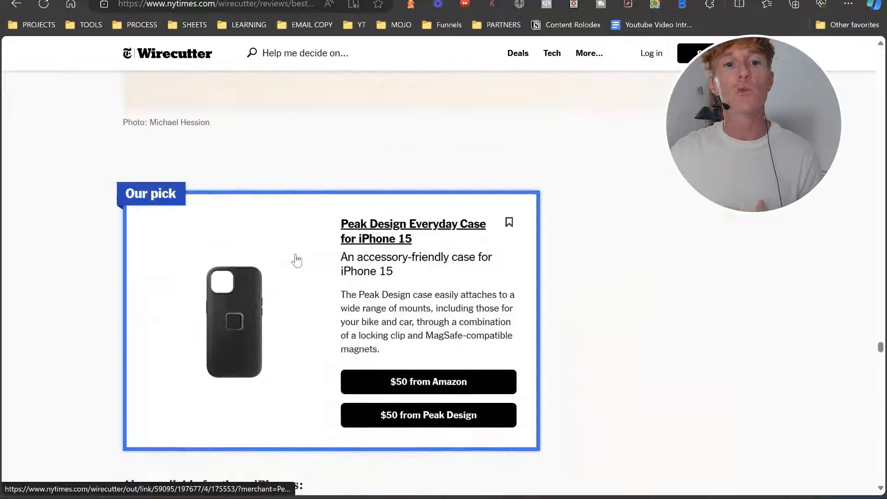
# Scroll back to the research contents list and jump to the Smartish Gripmunk best basic case section.
pyautogui.scroll(-3)
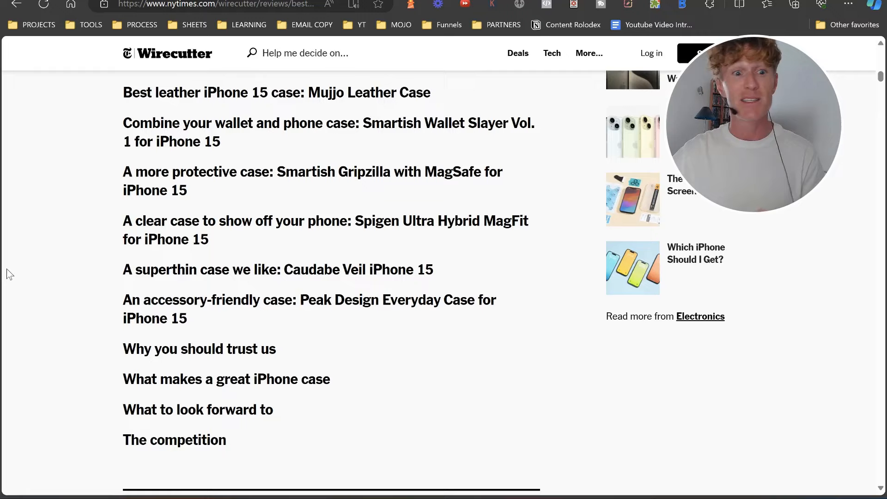
pyautogui.scroll(3)
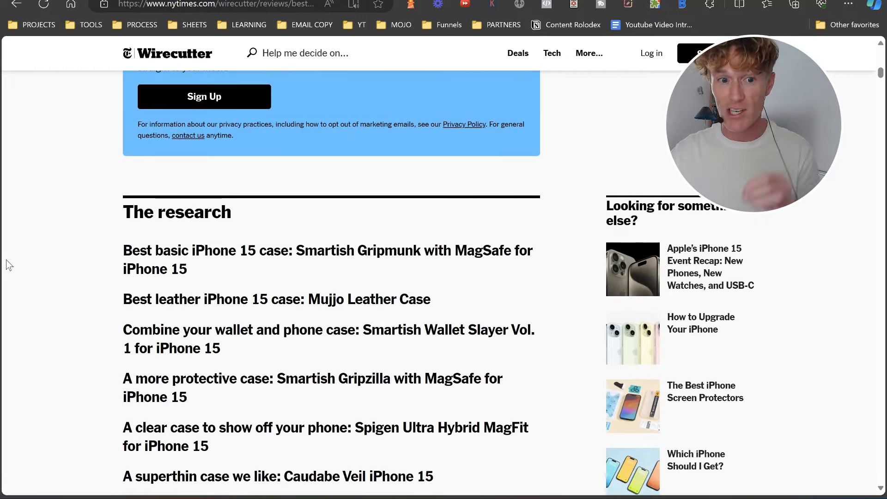
pyautogui.moveTo(281, 265)
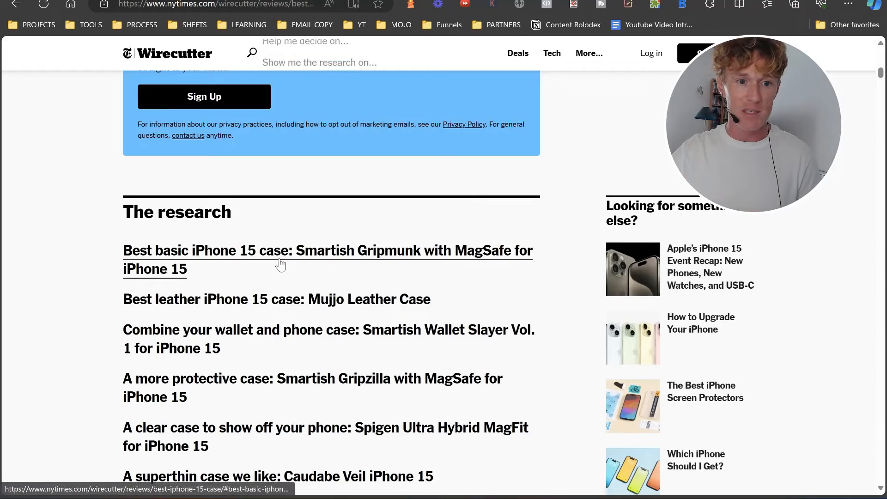
pyautogui.click(281, 266)
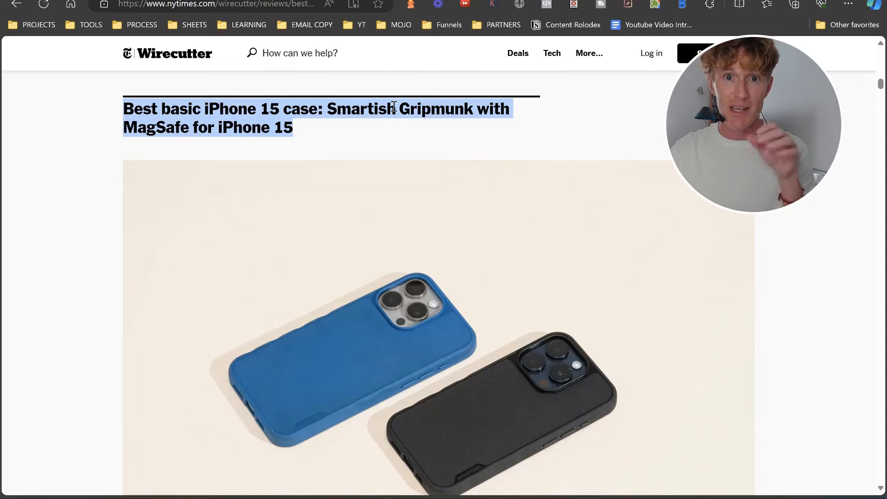
# Scroll through the Gripmunk section's write-up text to gather it for the Review Breakdown document.
pyautogui.scroll(-3)
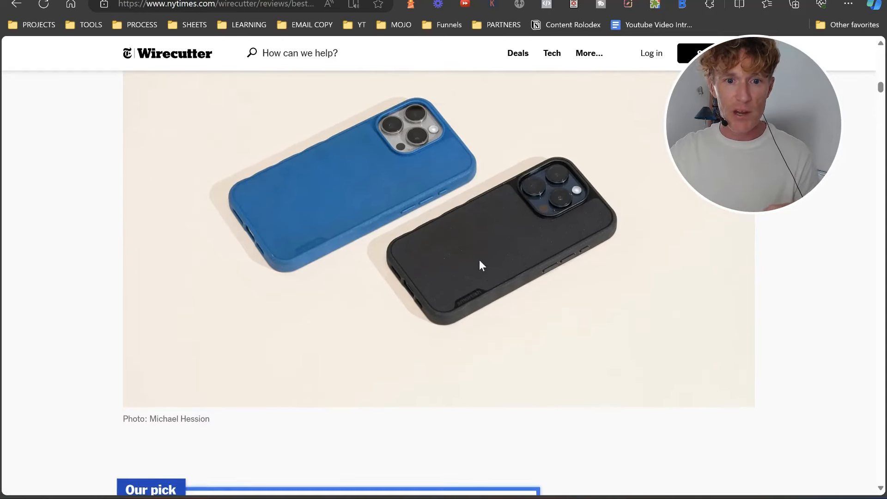
pyautogui.scroll(-3)
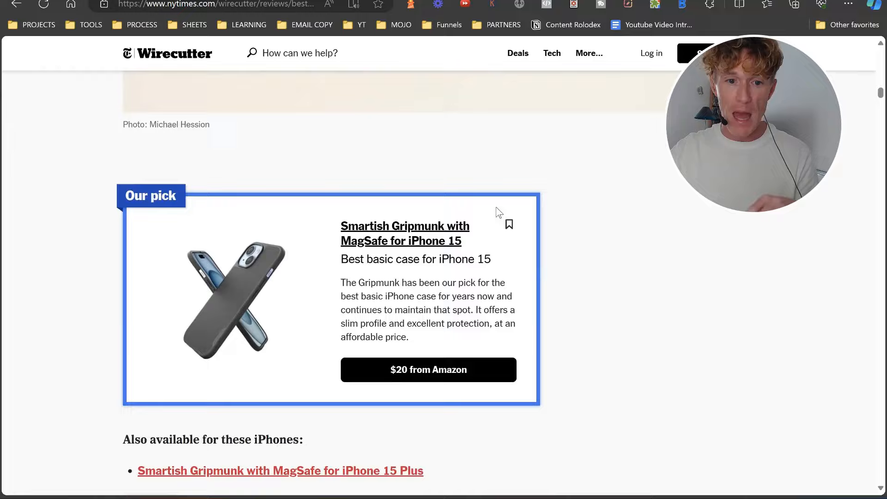
pyautogui.scroll(-3)
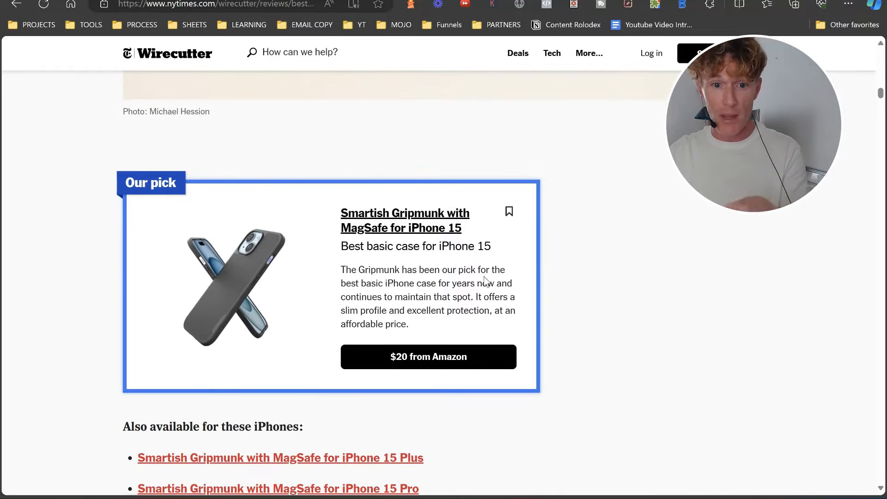
pyautogui.moveTo(428, 356)
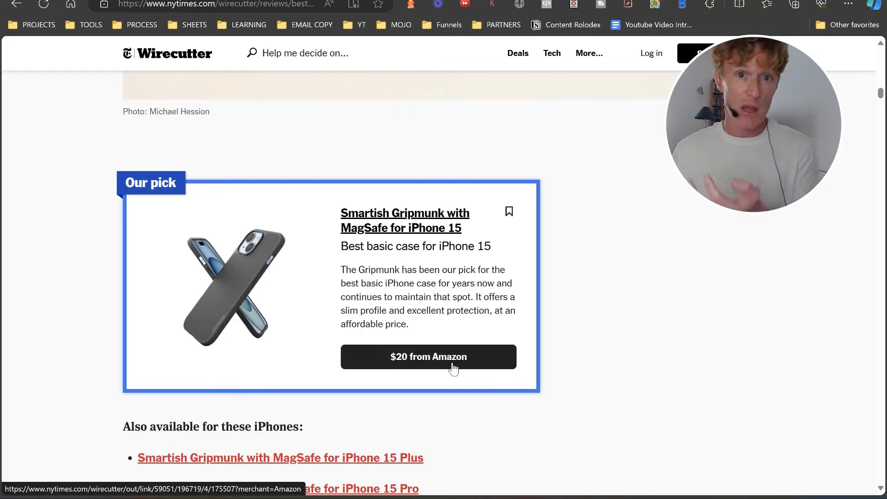
pyautogui.scroll(-3)
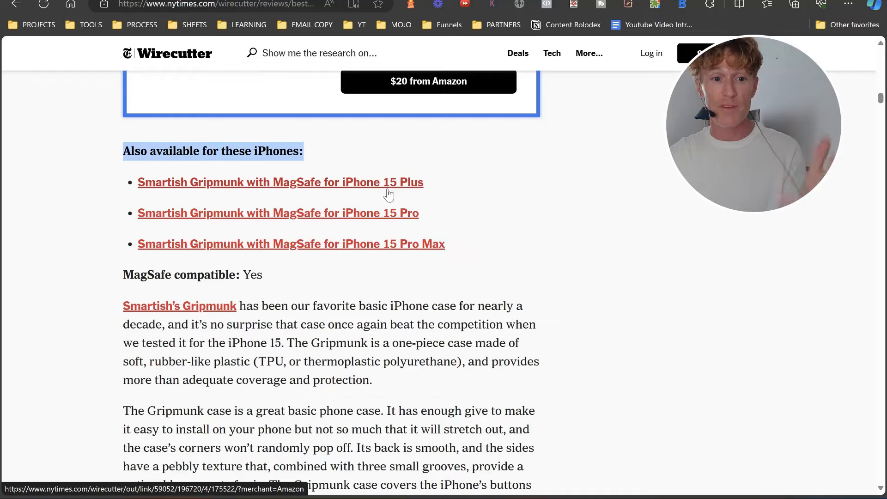
pyautogui.scroll(-3)
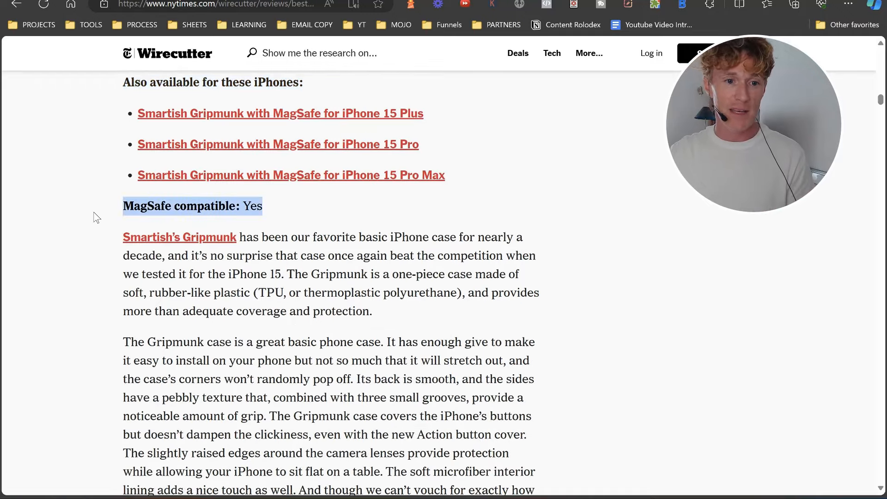
pyautogui.scroll(-3)
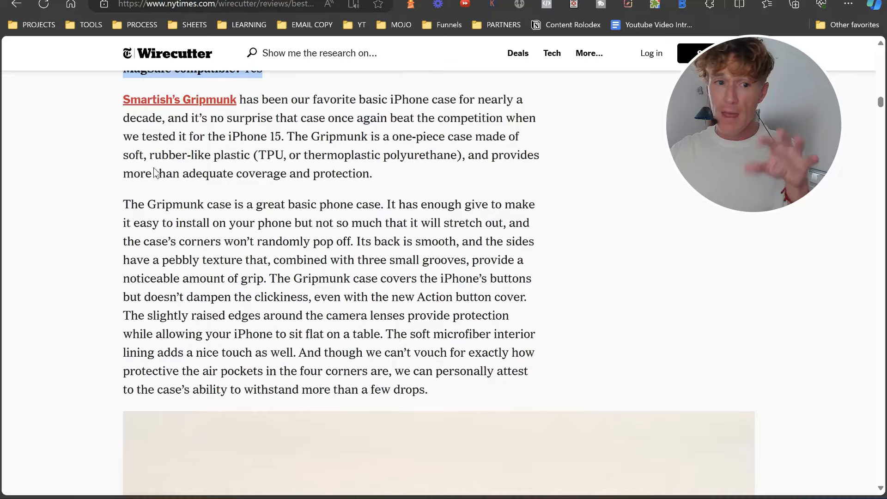
pyautogui.scroll(-3)
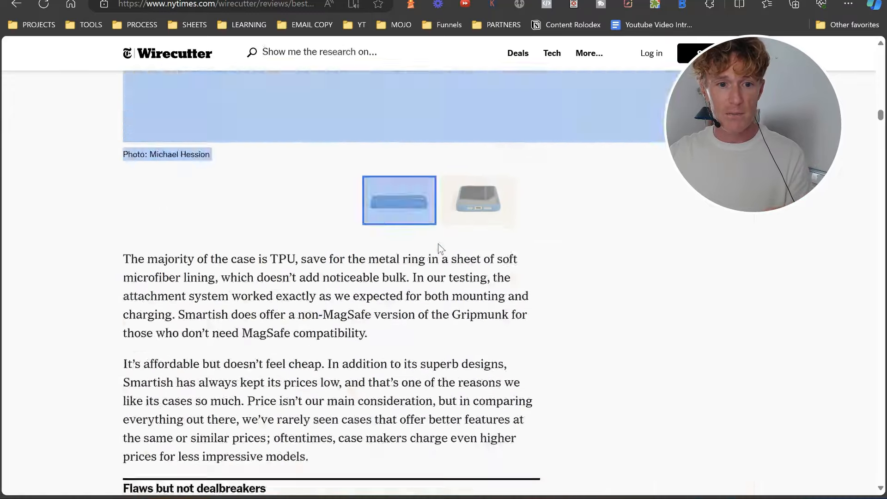
pyautogui.scroll(-3)
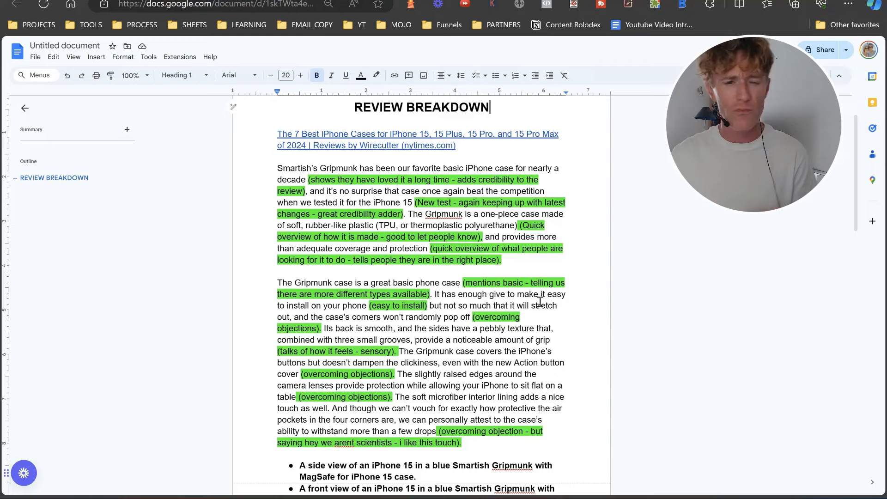
# Scroll through the remaining green notes down to 'Flaws but not dealbreakers'.
pyautogui.scroll(-3)
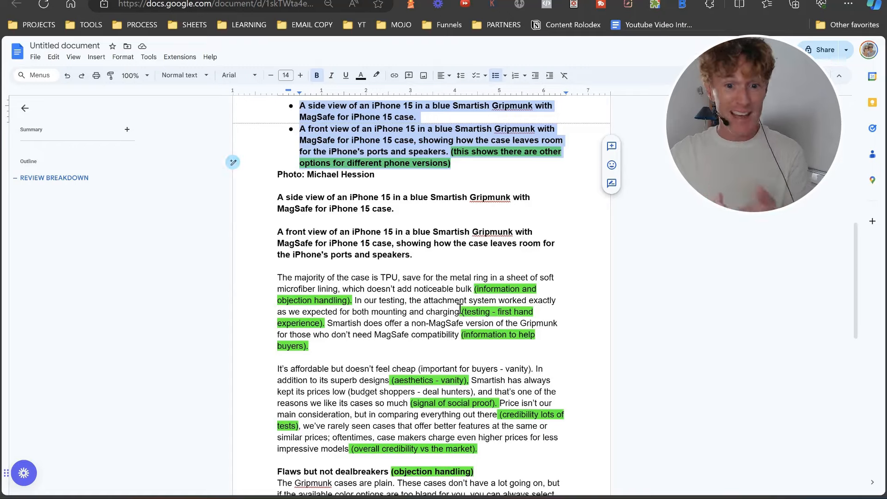
pyautogui.scroll(-3)
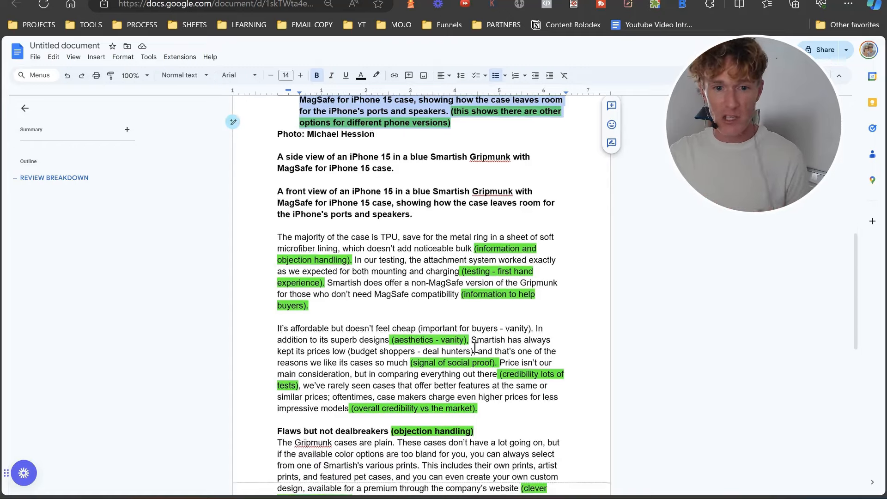
pyautogui.scroll(-3)
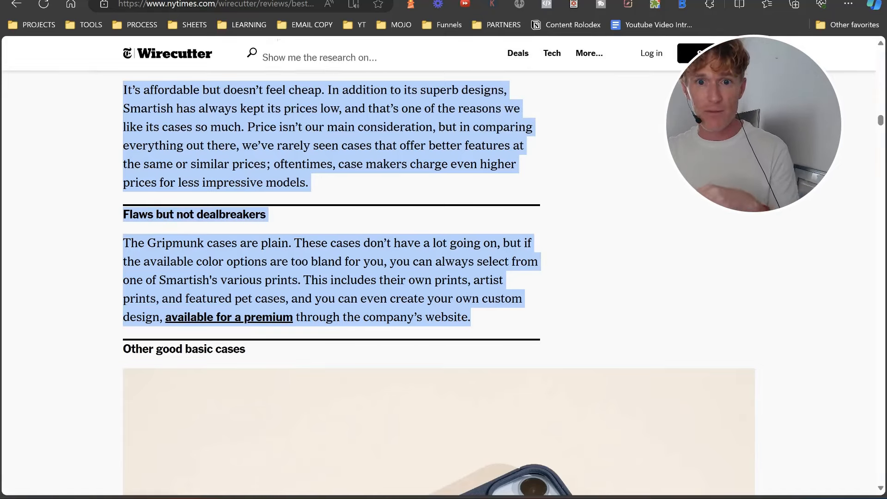
pyautogui.click(600, 4)
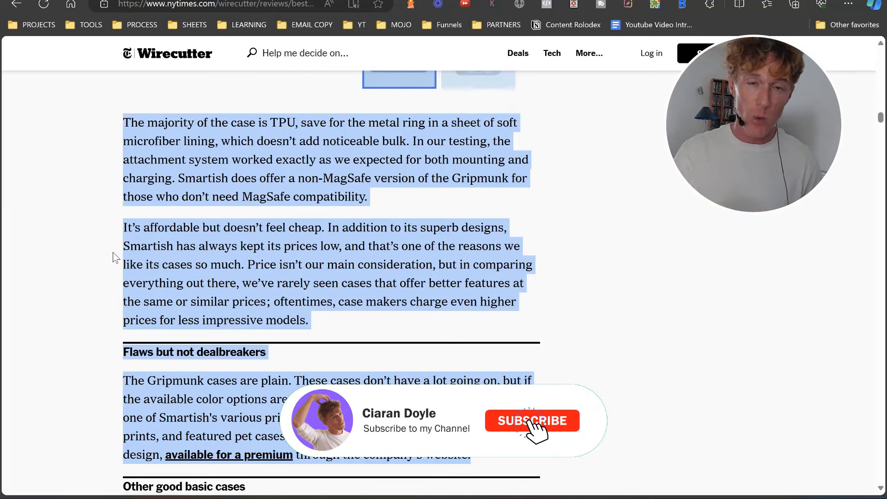
pyautogui.click(531, 421)
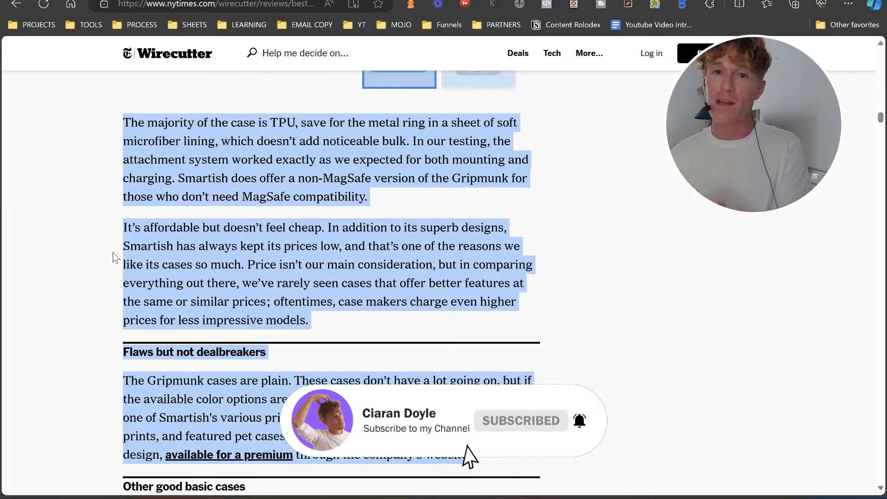